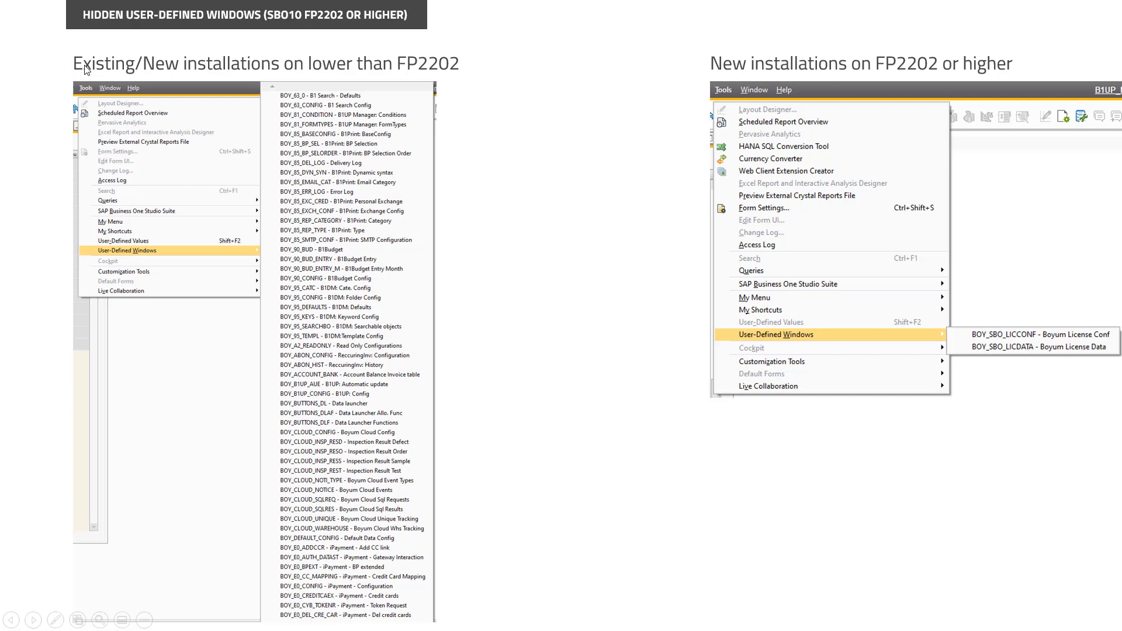
mouse_move(456, 120)
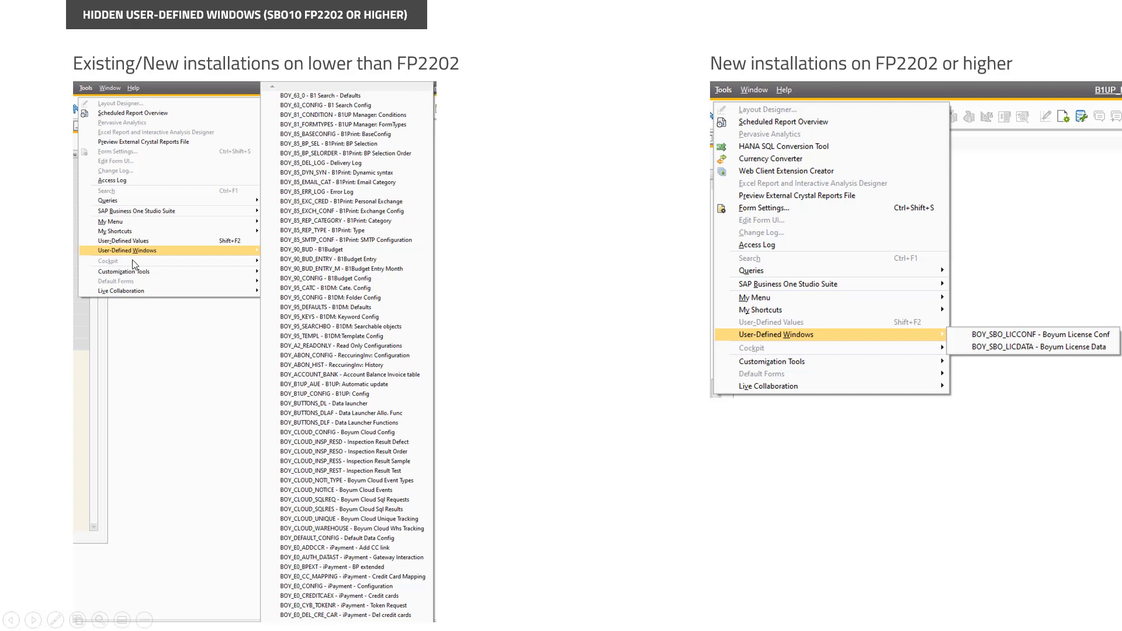
mouse_move(377, 462)
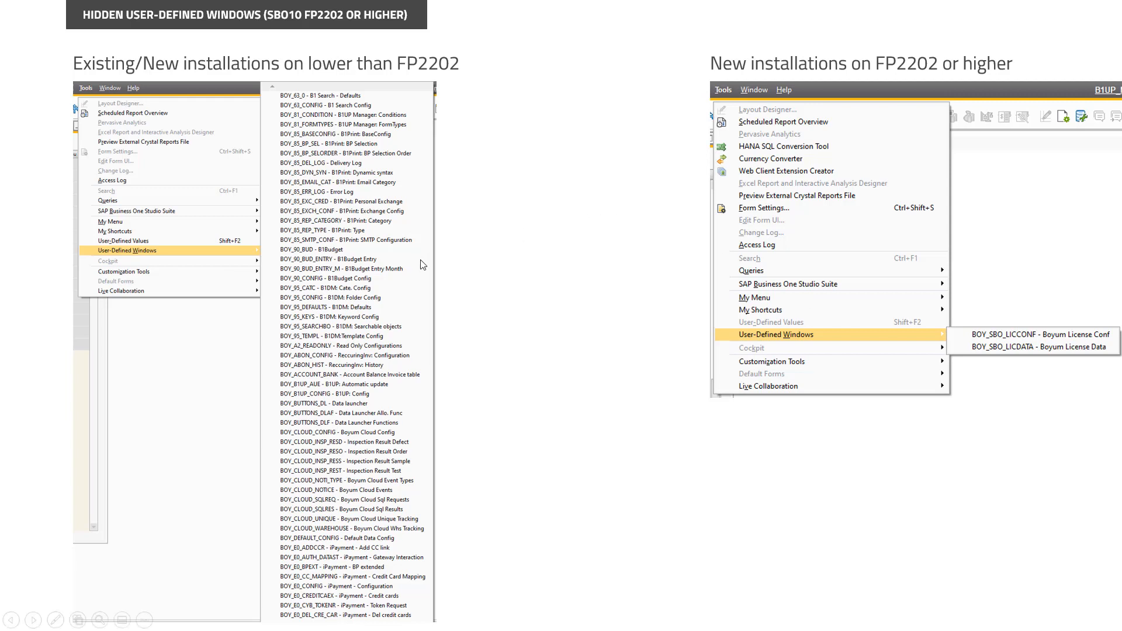
mouse_move(428, 282)
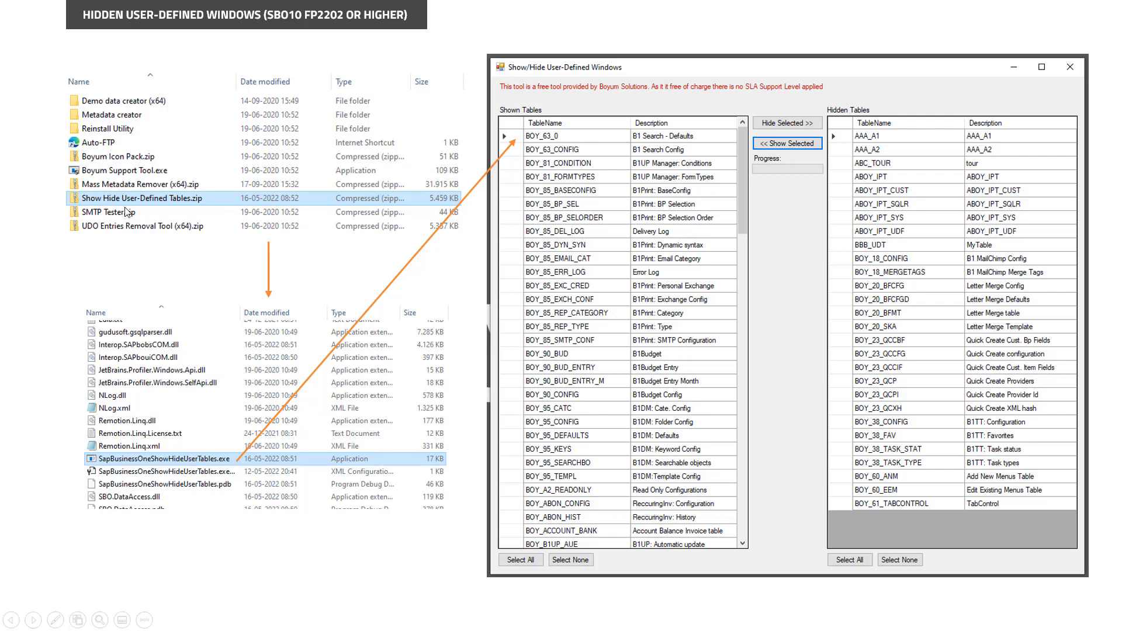
mouse_move(170, 203)
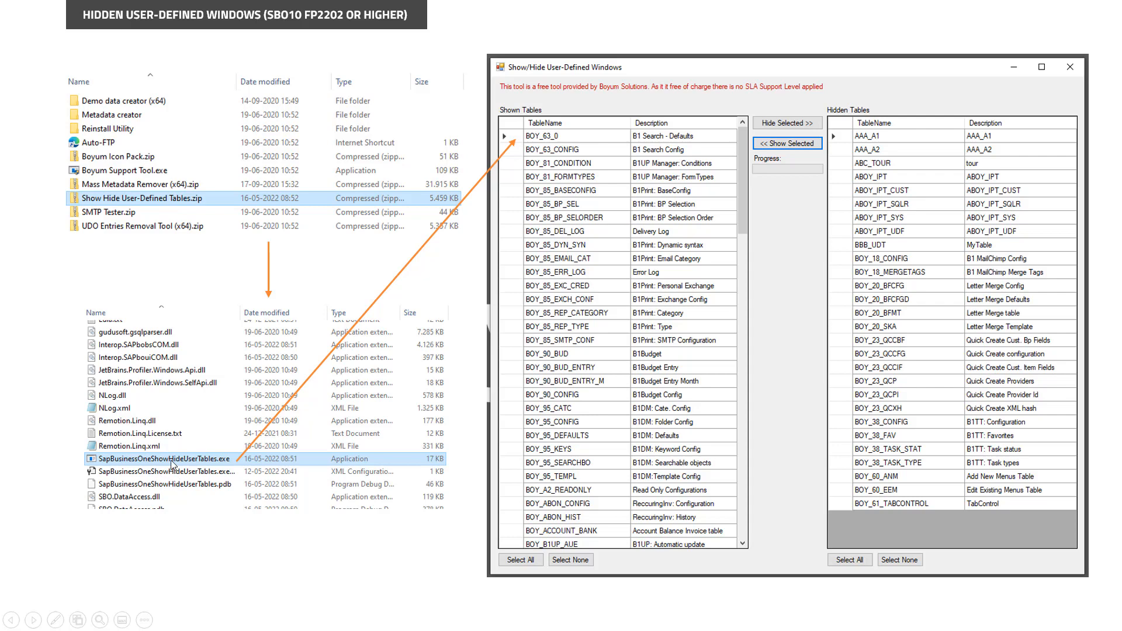
mouse_move(884, 192)
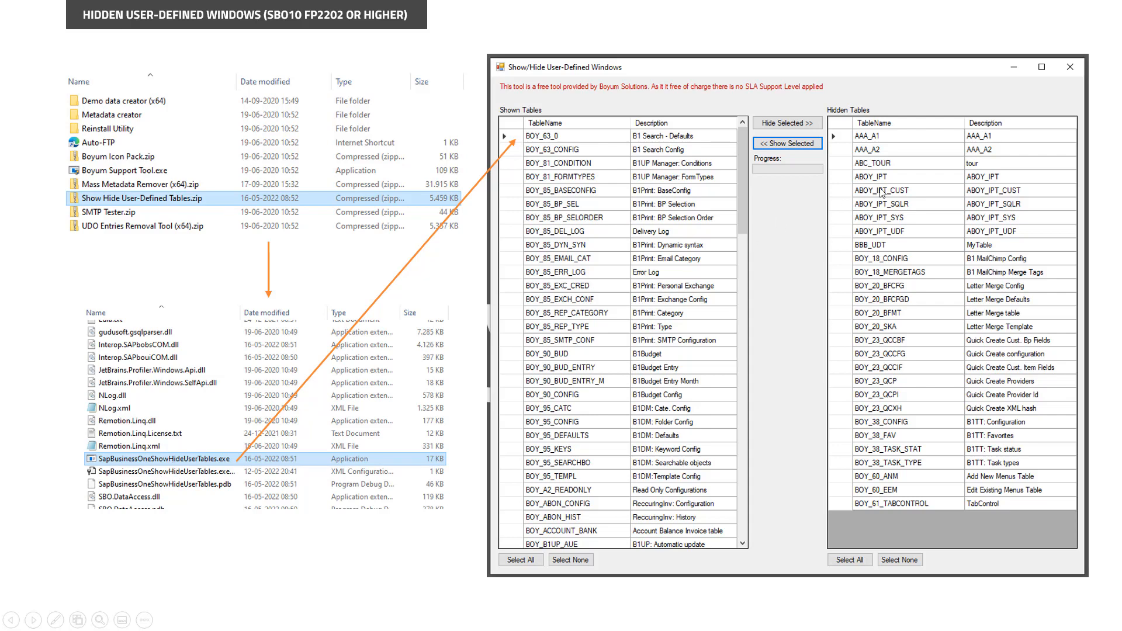
mouse_move(620, 124)
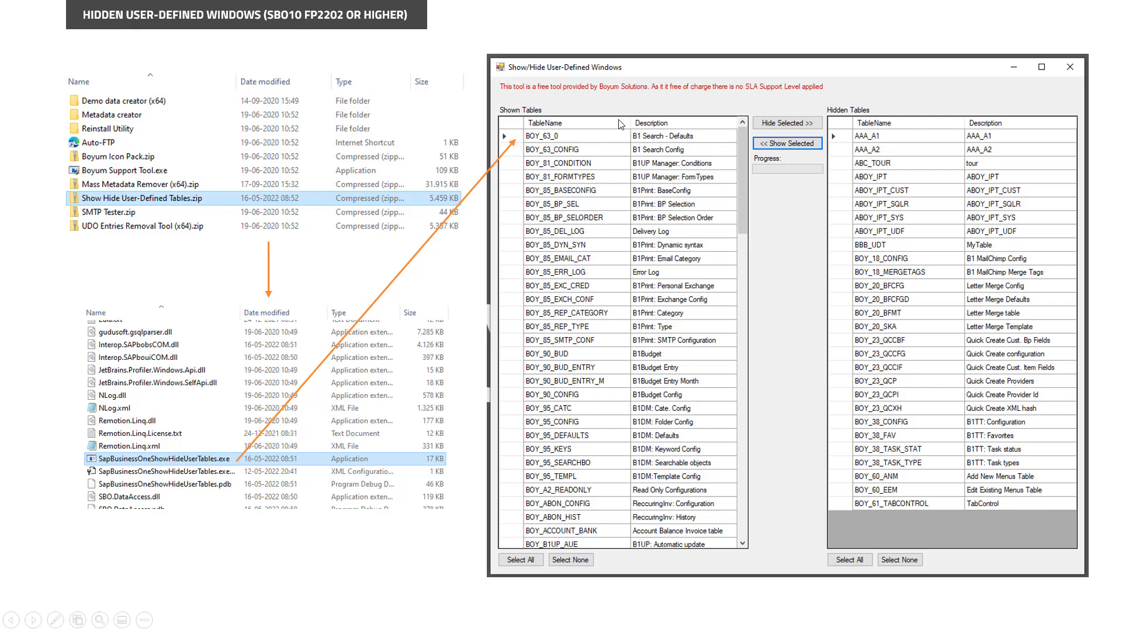
mouse_move(596, 370)
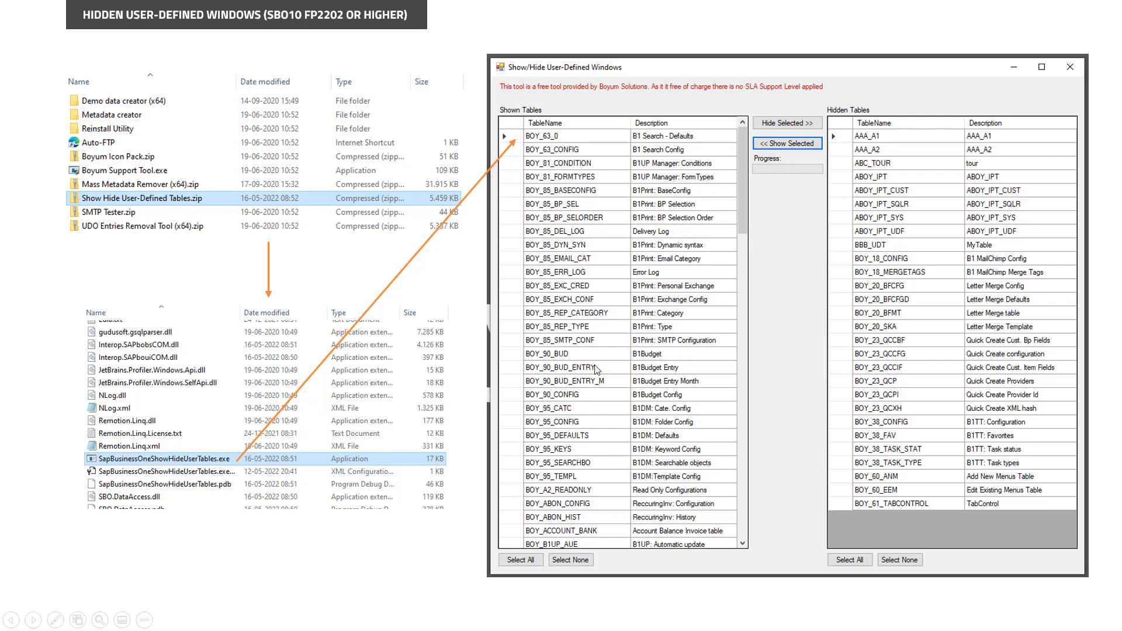
mouse_move(590, 149)
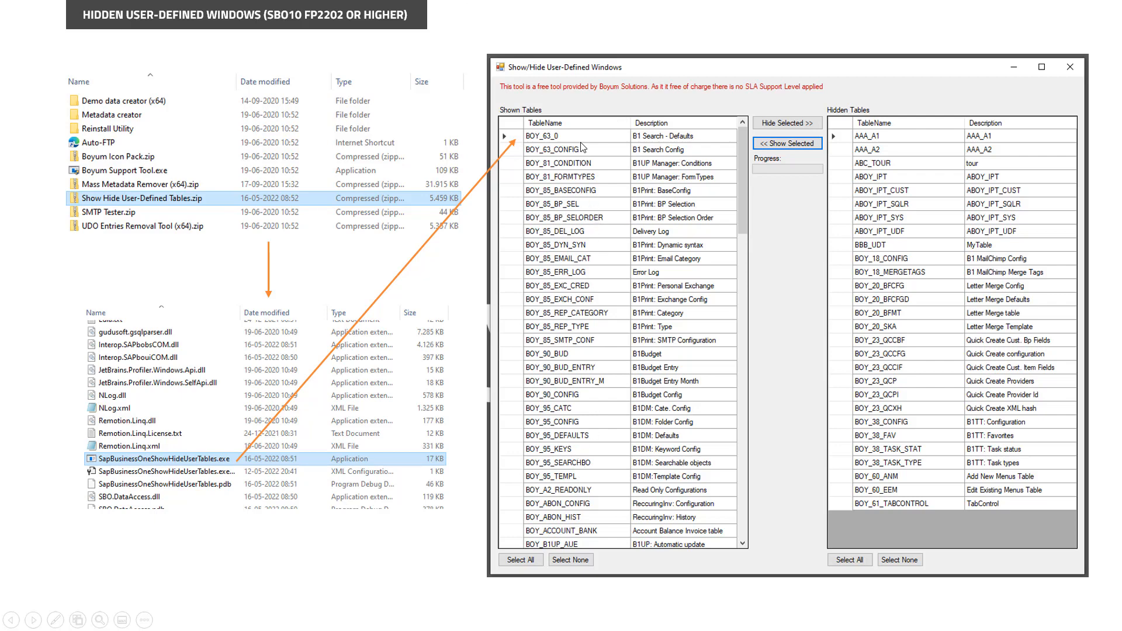
mouse_move(930, 535)
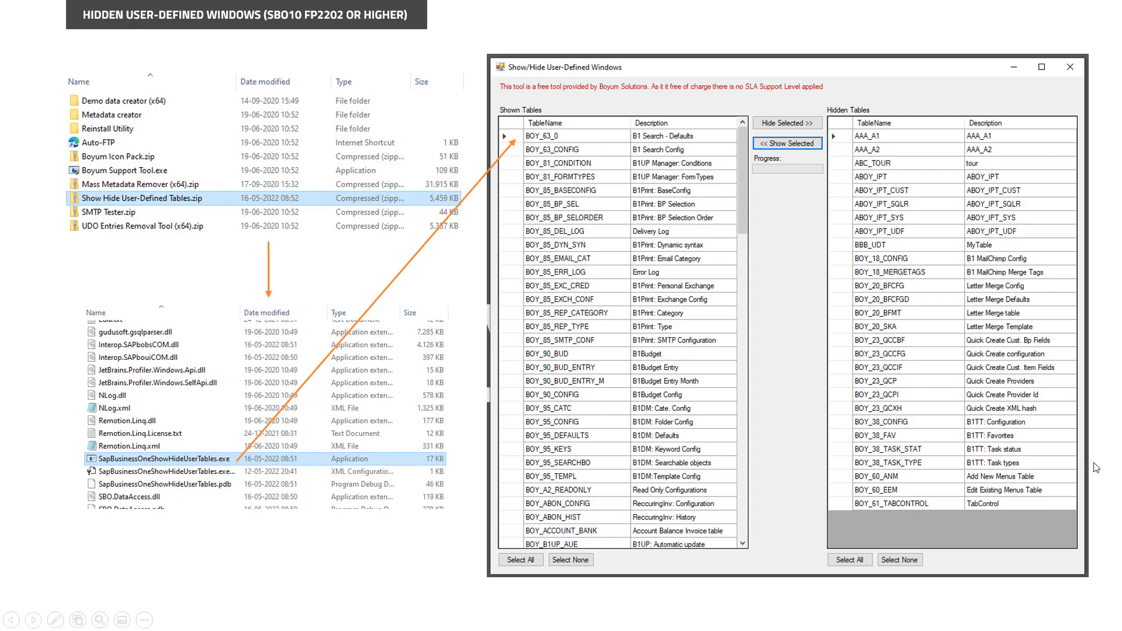
mouse_move(954, 379)
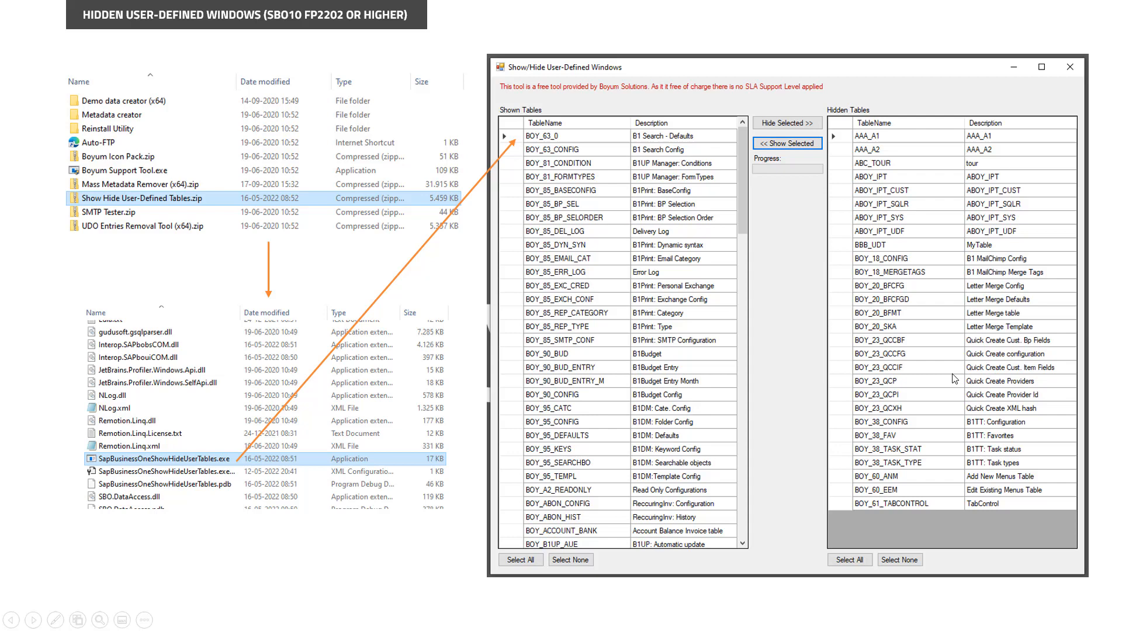